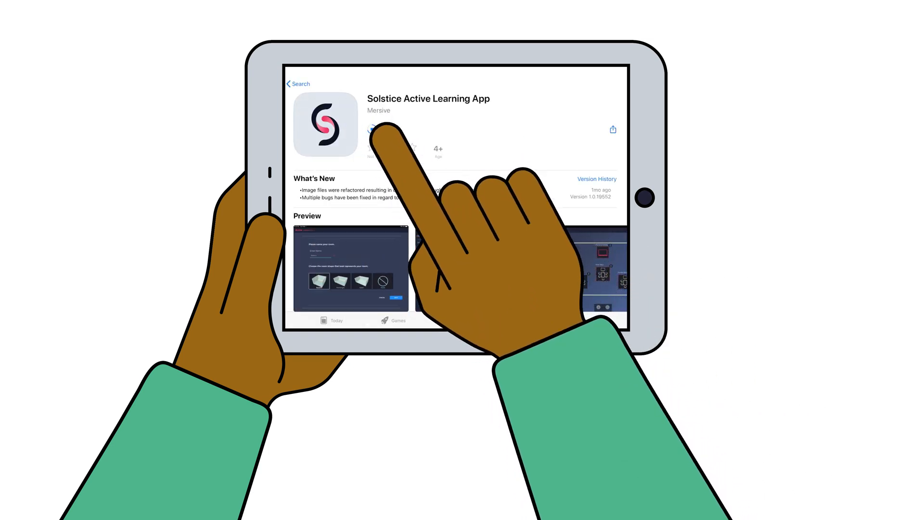
Launch the Solstice Active Learning App from its App Store page.
{"action": "left_click", "coordinate": [380, 129]}
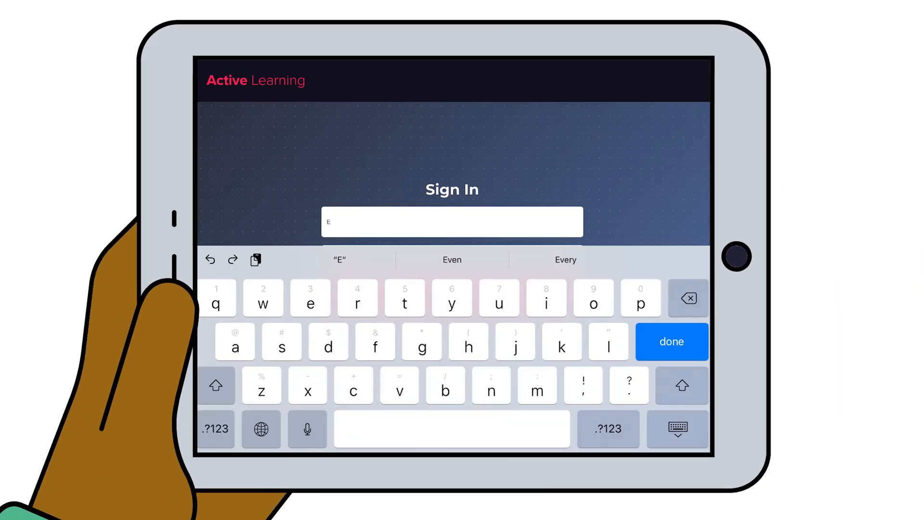
Sign in with the email and password to reach the room list.
{"action": "type", "text": "mail@organization.com"}
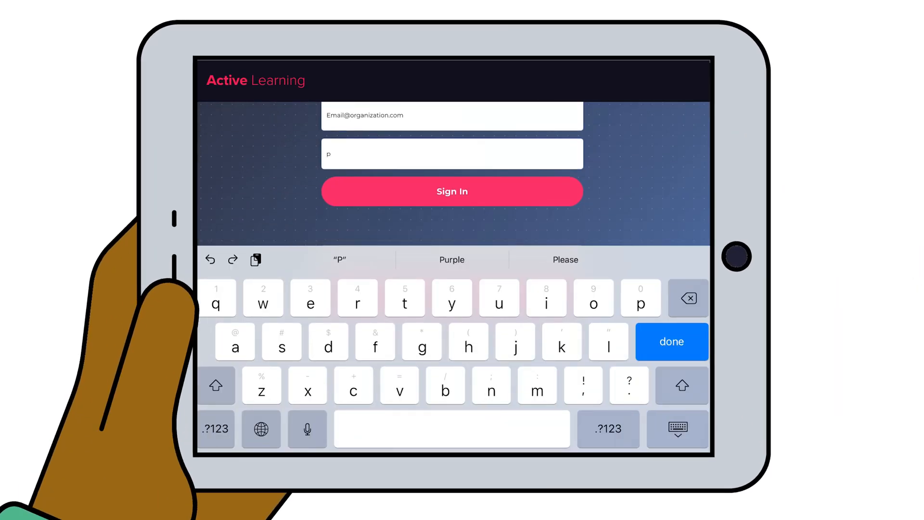
{"action": "left_click", "coordinate": [451, 191]}
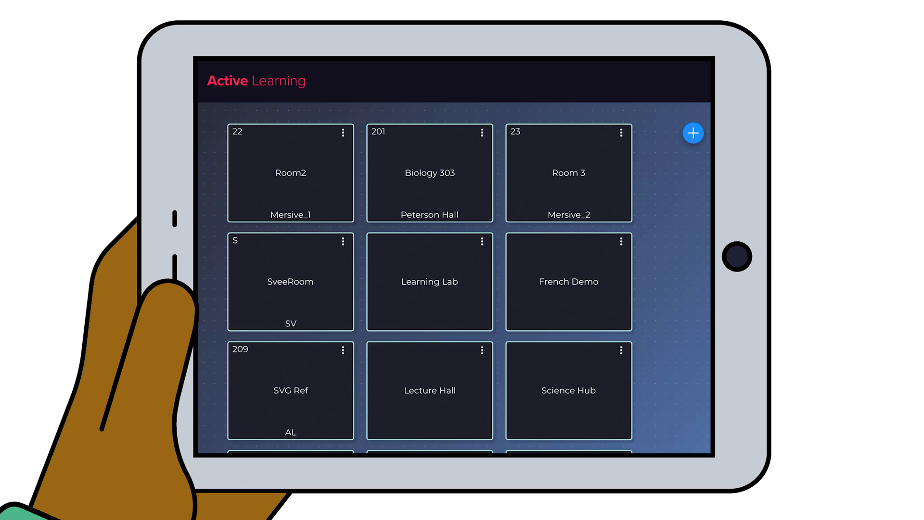
Create a new square room named 'Classroom'.
{"action": "left_click", "coordinate": [693, 133]}
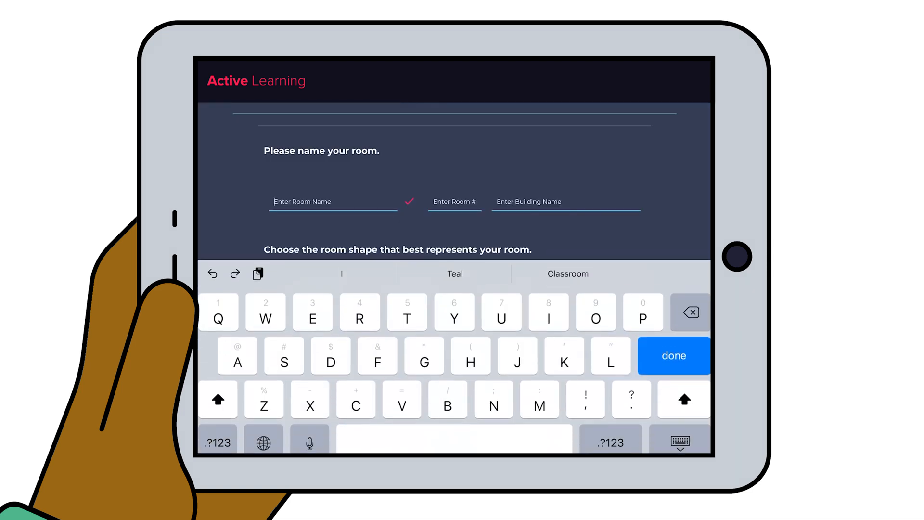
{"action": "type", "text": "Classroom"}
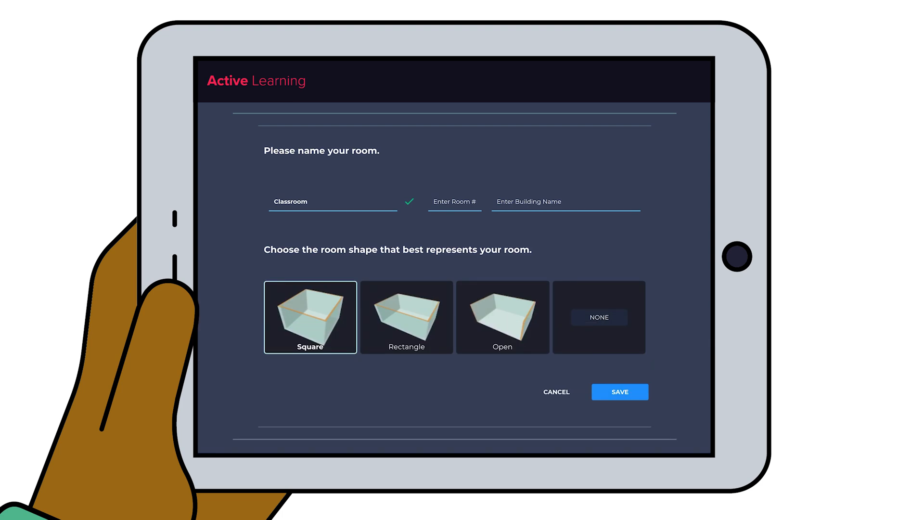
{"action": "left_click", "coordinate": [619, 392]}
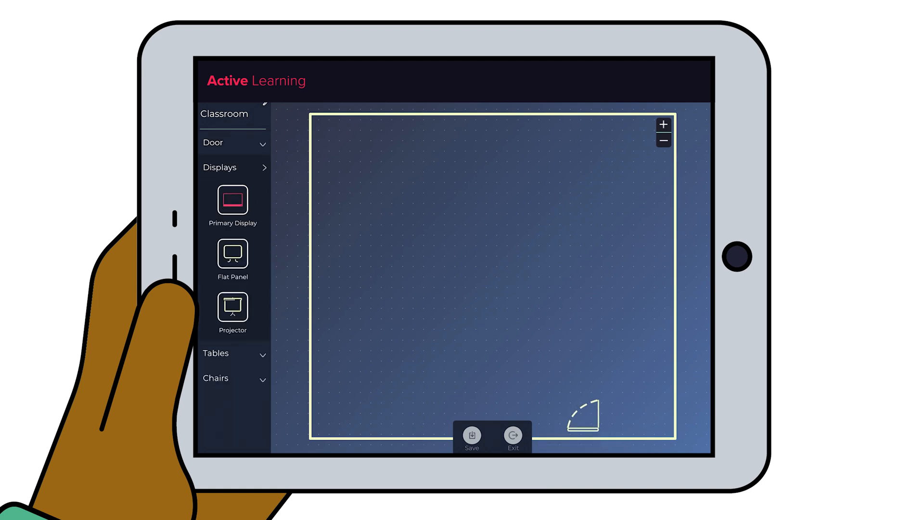
Place the Primary Display in the room's upper right and start a team block.
{"action": "left_click_drag", "start_coordinate": [232, 200], "coordinate": [620, 200]}
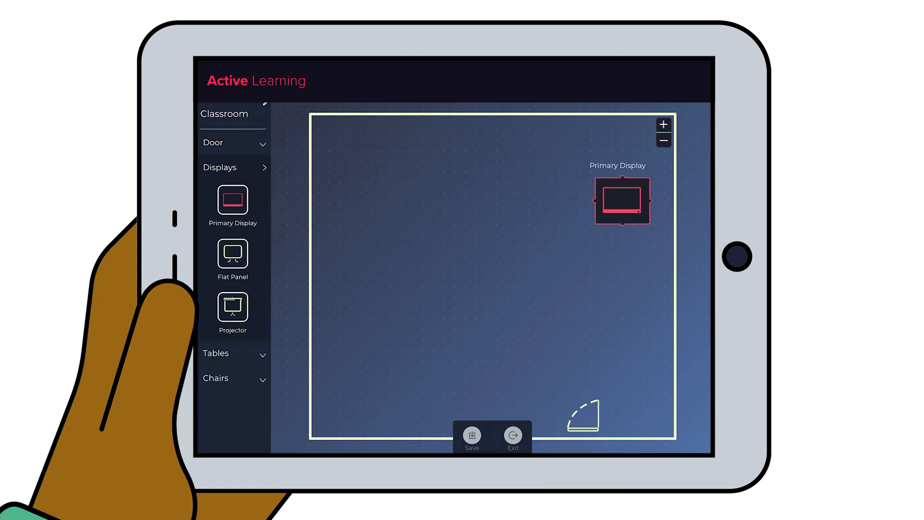
{"action": "left_click", "coordinate": [621, 201]}
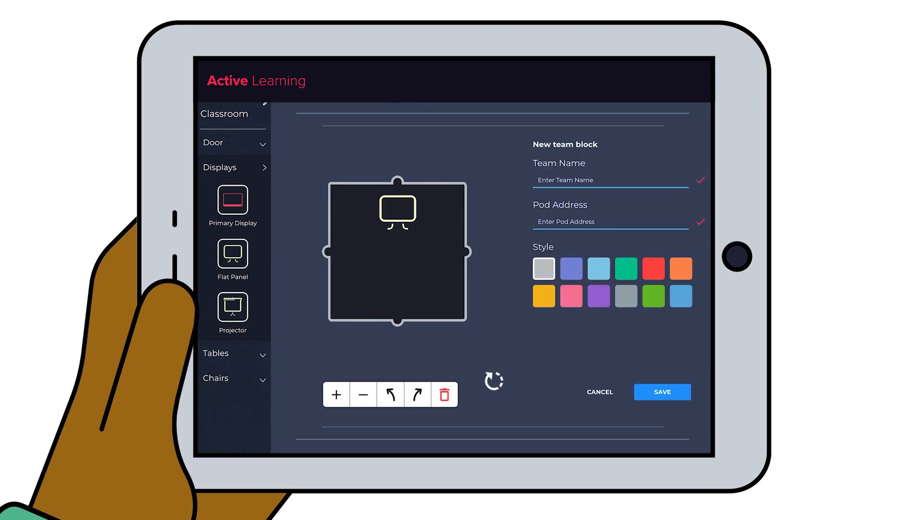
Add the teal 'Teal Team' block with pod address 192.168.1.123.
{"action": "type", "text": "Teal Team"}
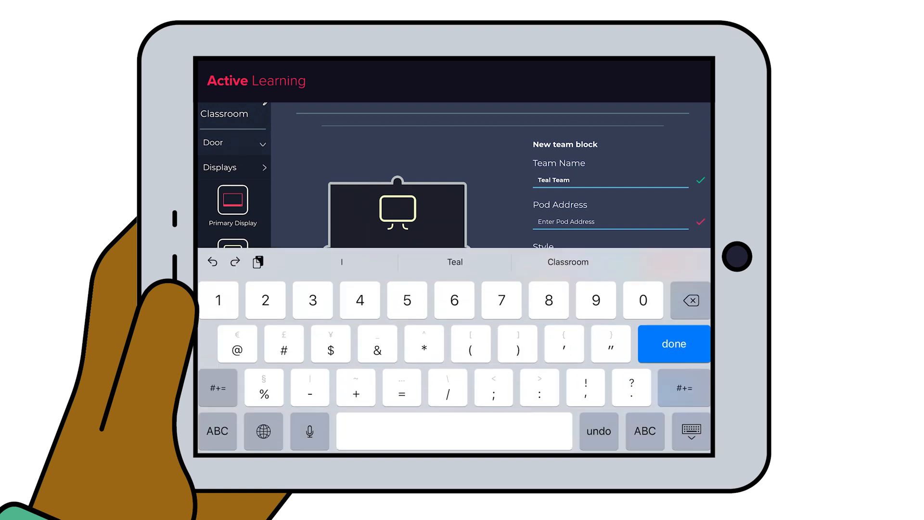
{"action": "type", "text": "192.16"}
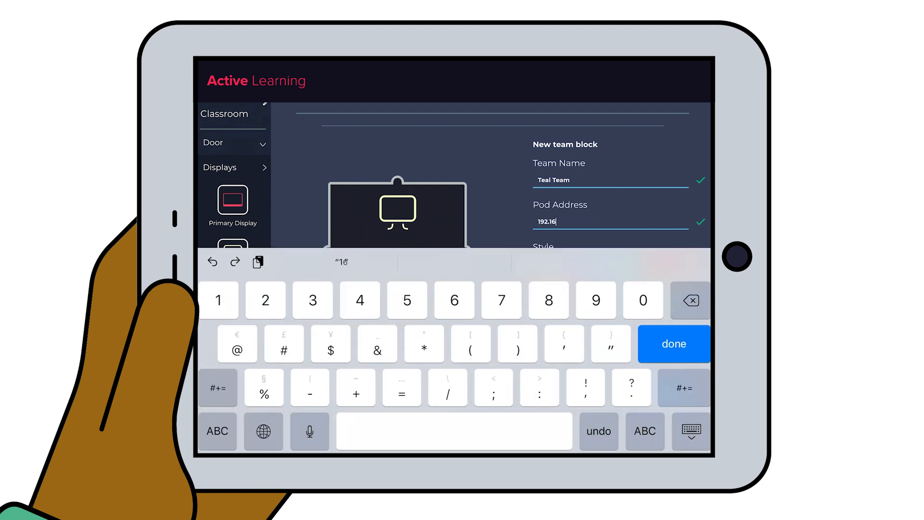
{"action": "left_click", "coordinate": [673, 344]}
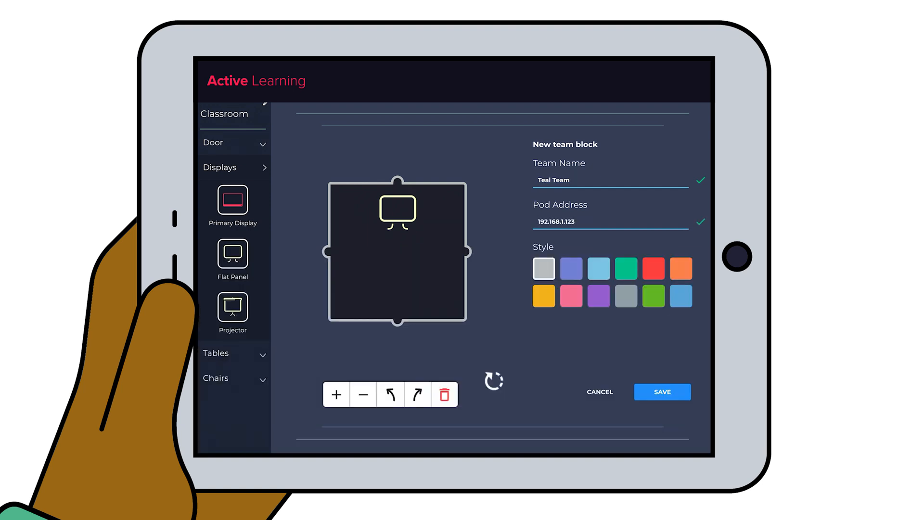
{"action": "left_click", "coordinate": [625, 268]}
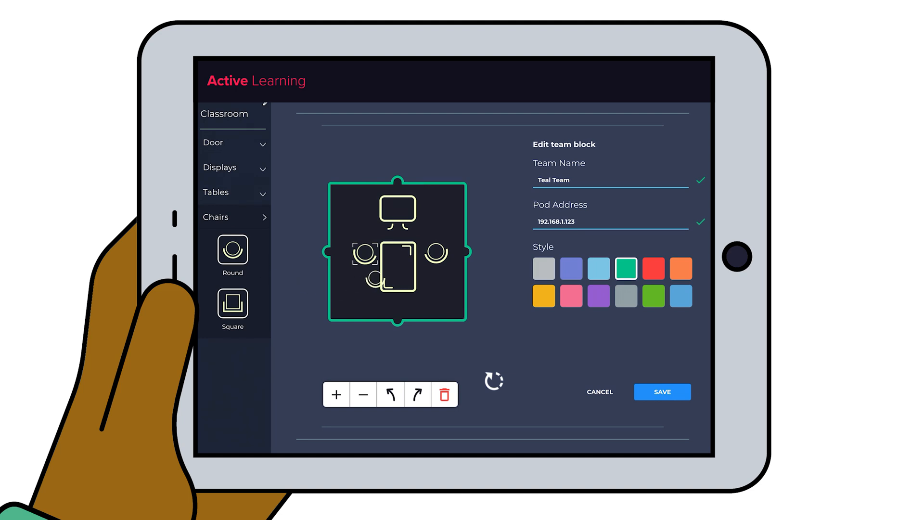
{"action": "left_click", "coordinate": [661, 392]}
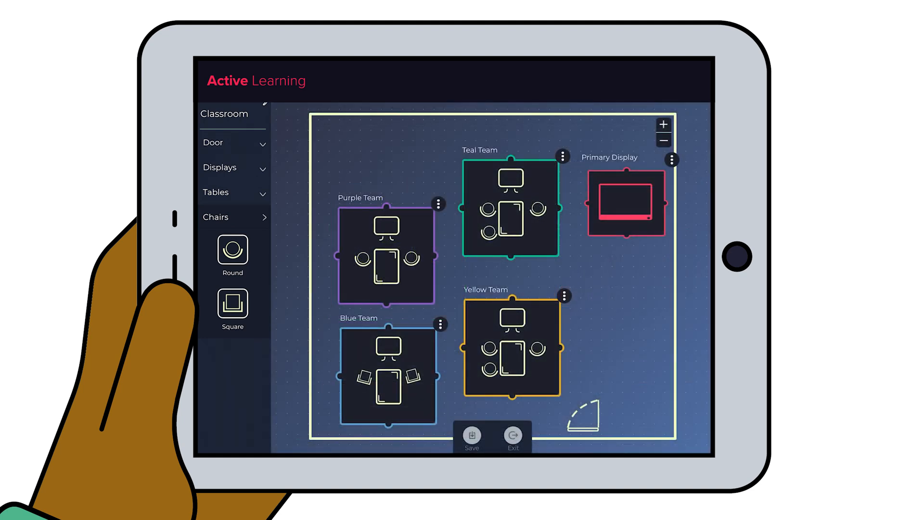
Show the Edit and Delete options for a team block on the room map.
{"action": "left_click", "coordinate": [471, 437]}
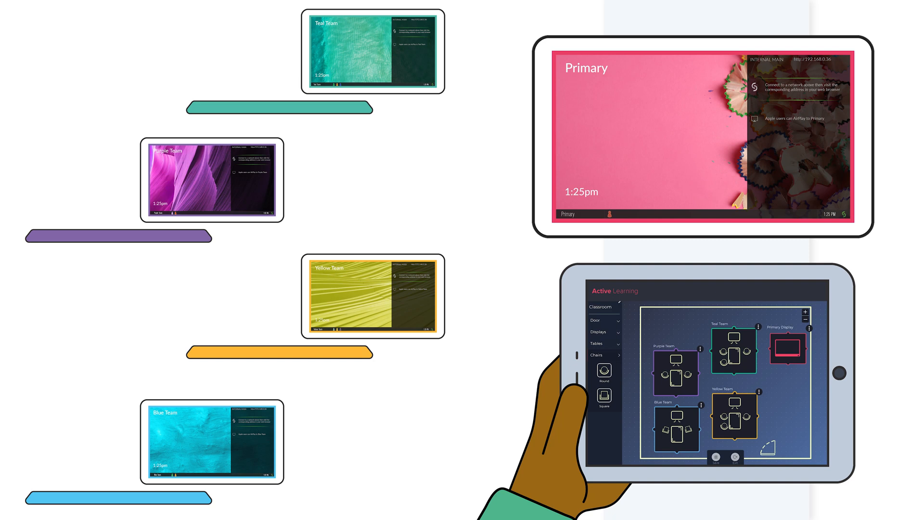
{"action": "left_click", "coordinate": [761, 388]}
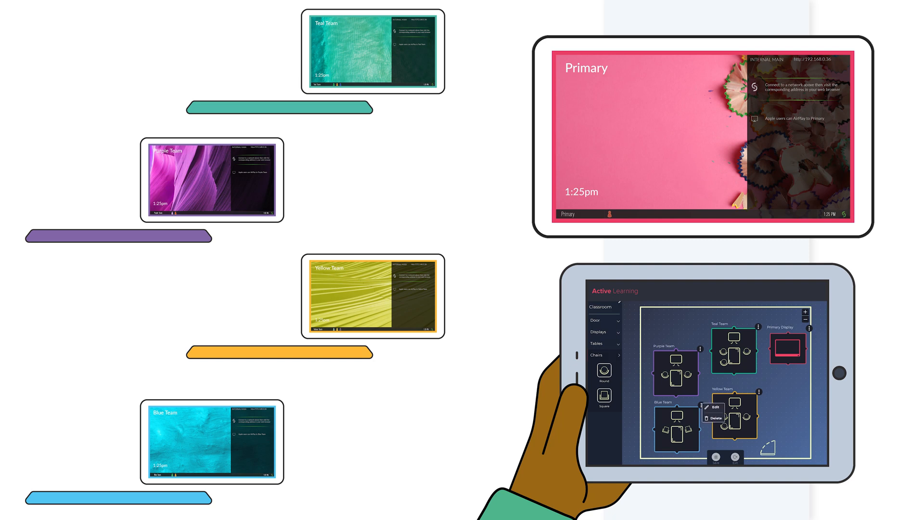